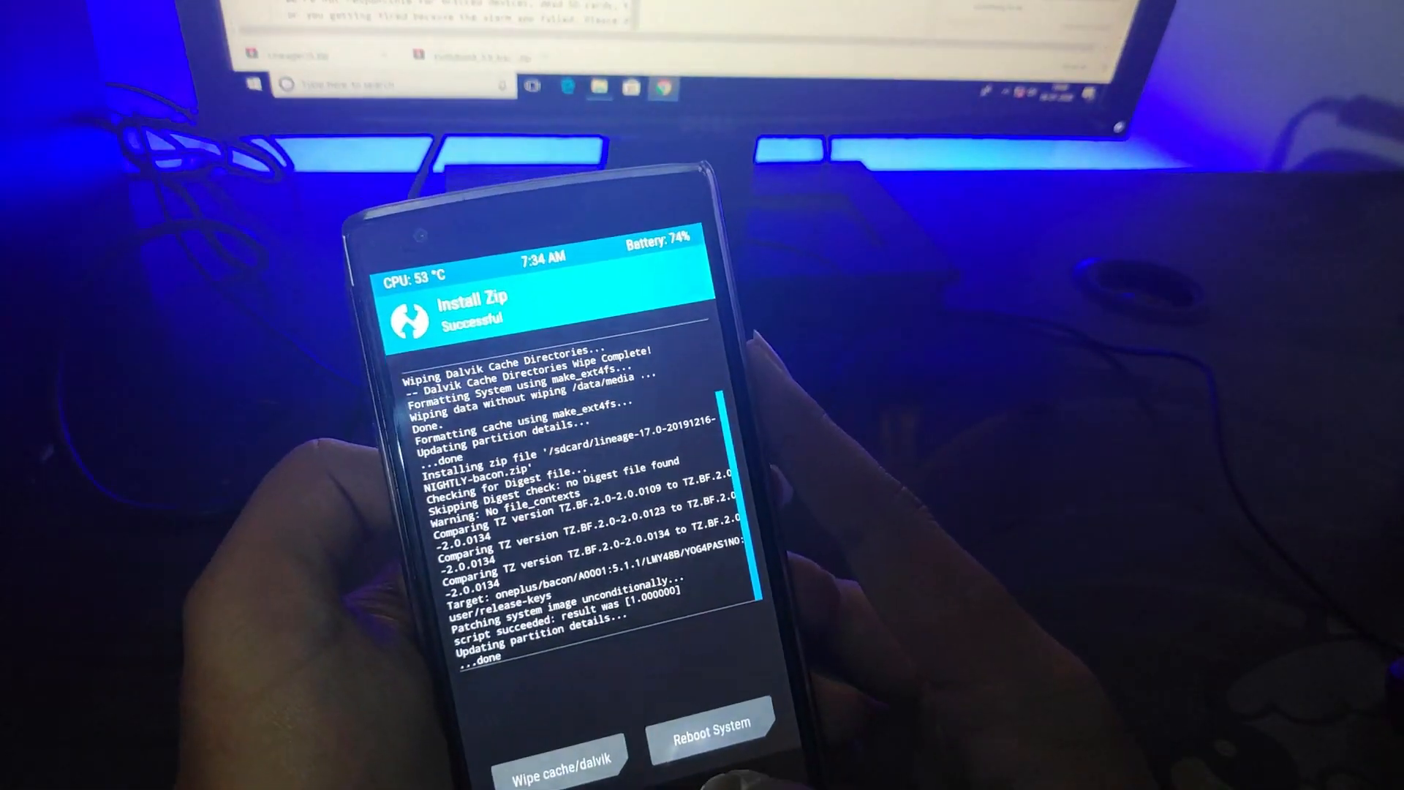
Wipe the cache and Dalvik cache from the LineageOS 17.0 install success screen.
left_click(566, 752)
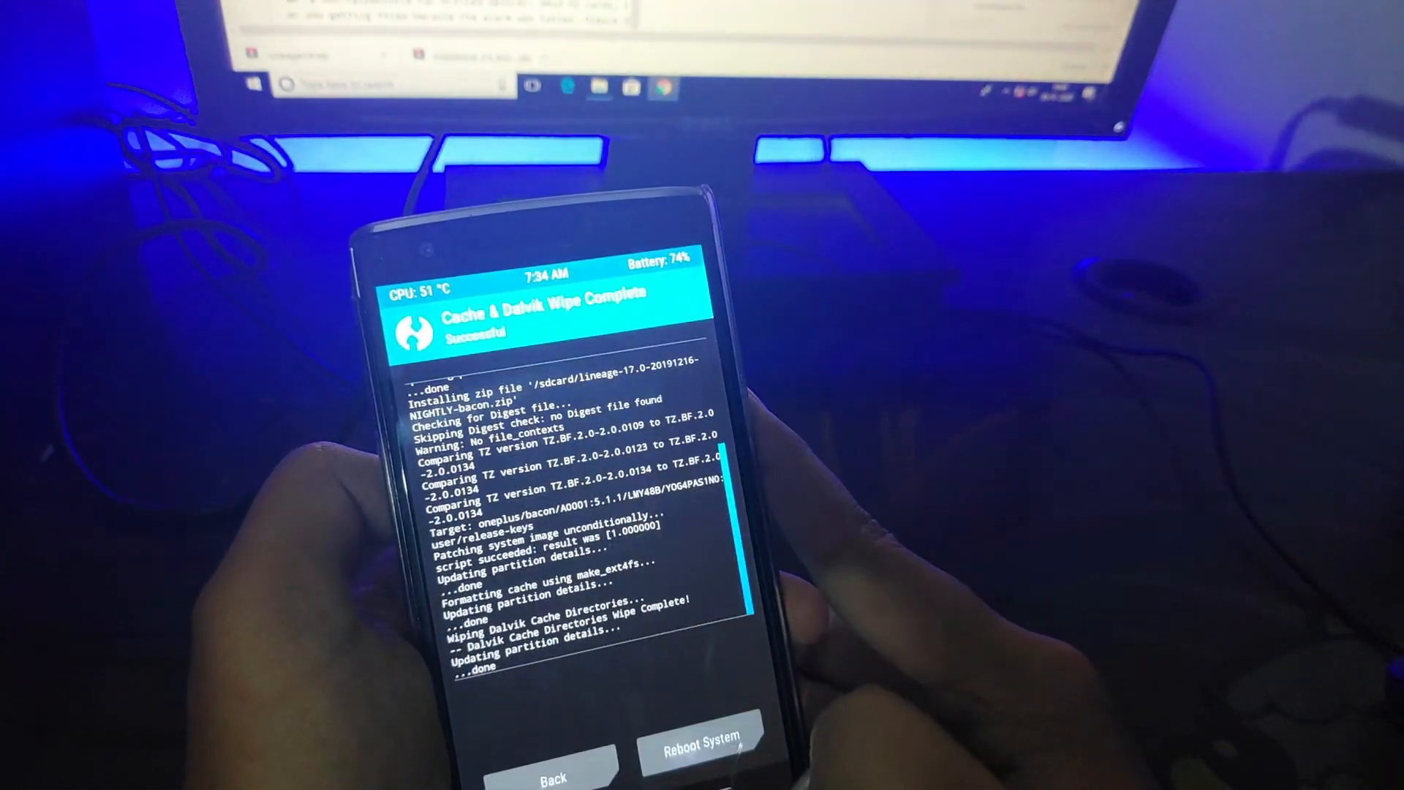